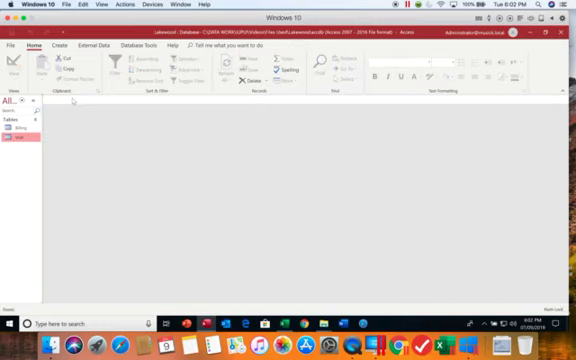
mouse_move(177, 233)
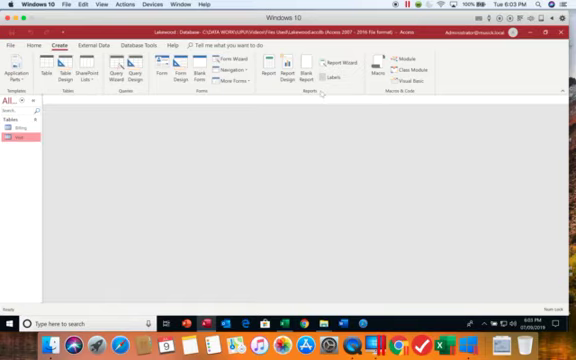
mouse_move(380, 137)
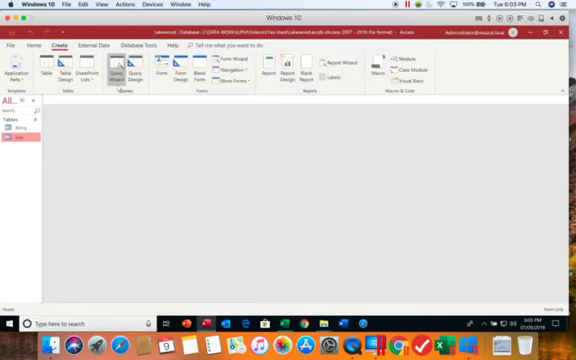
mouse_move(119, 72)
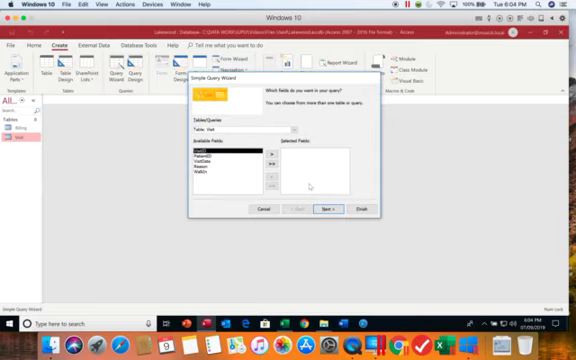
mouse_move(312, 185)
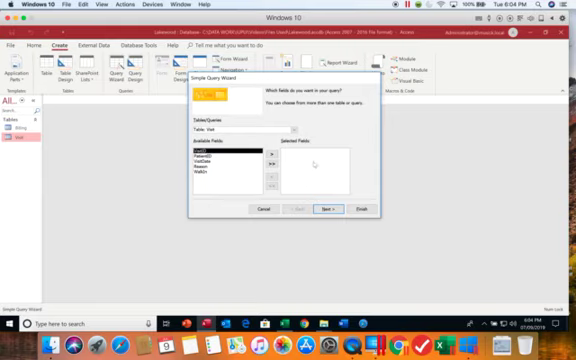
Show the Tables/Queries list offering Billing and Visit as field sources.
click(293, 128)
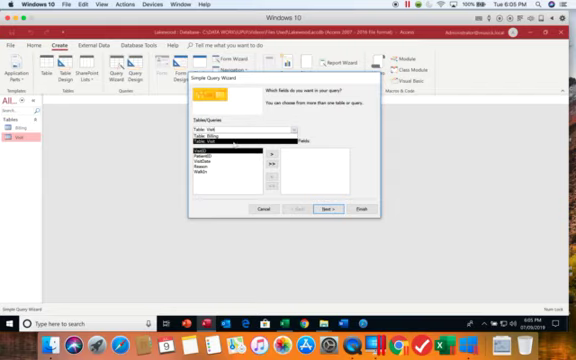
Pick Table: Visit as the source so VisitID, VisitDate and Reason can be added.
click(213, 145)
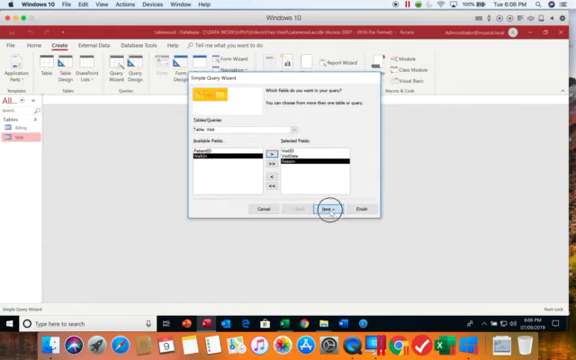
Advance to the title step and begin replacing the default 'Visit Query' name.
click(328, 208)
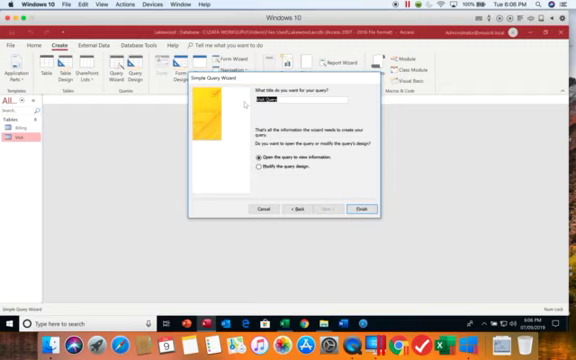
click(290, 100)
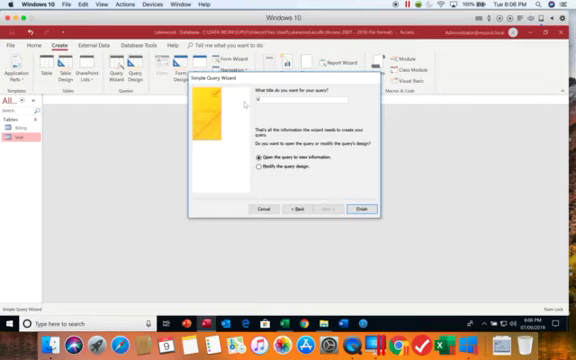